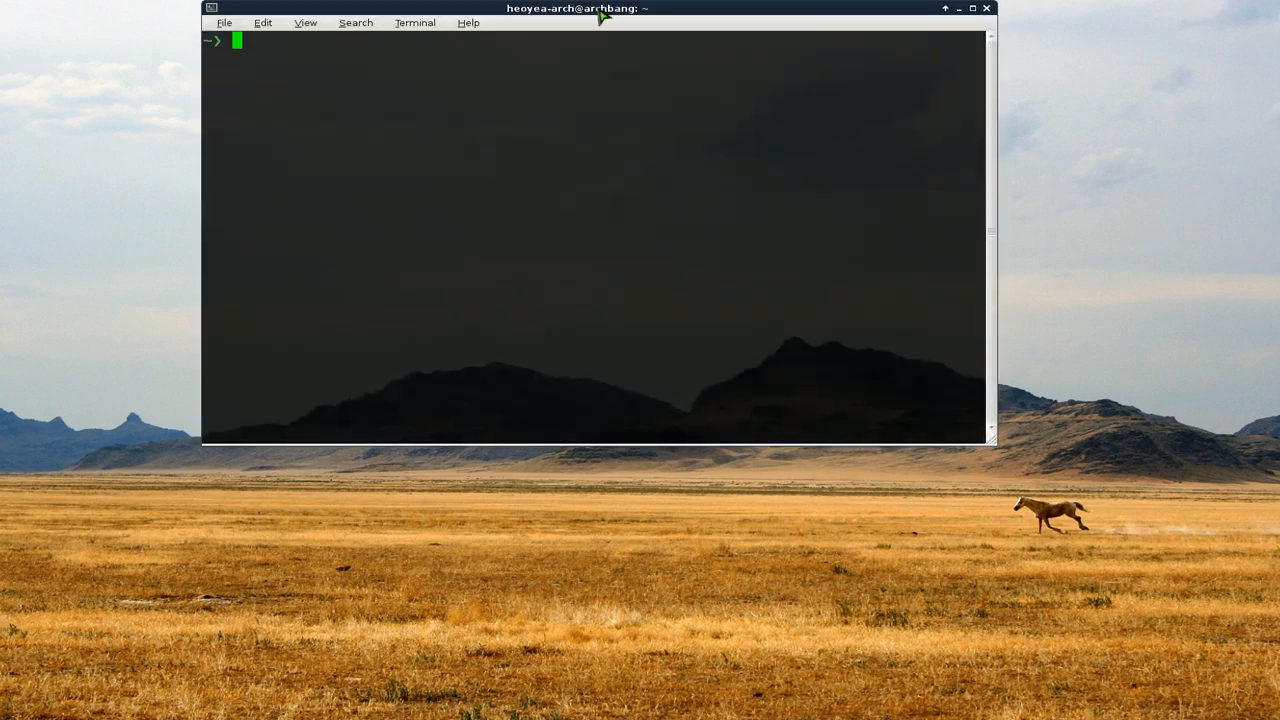
Drag the terminal window down toward the middle of the desktop
left_click_drag(577, 8, 568, 130)
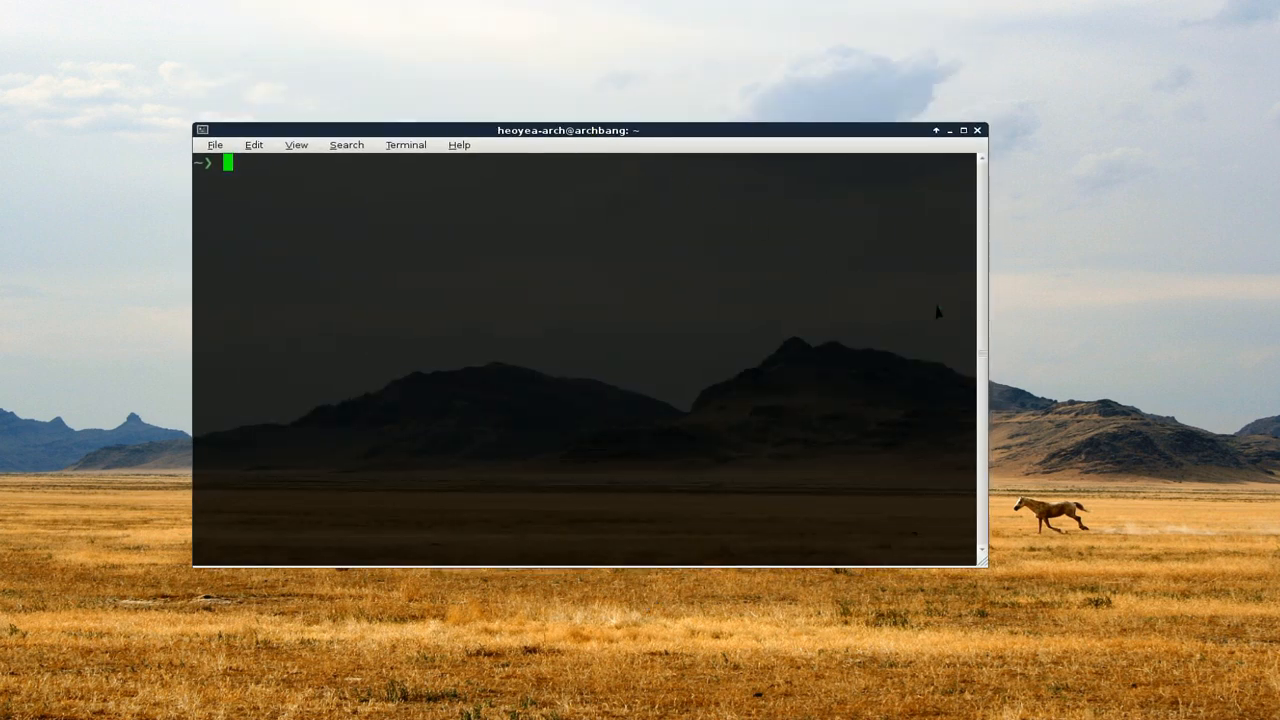
mouse_move(1094, 352)
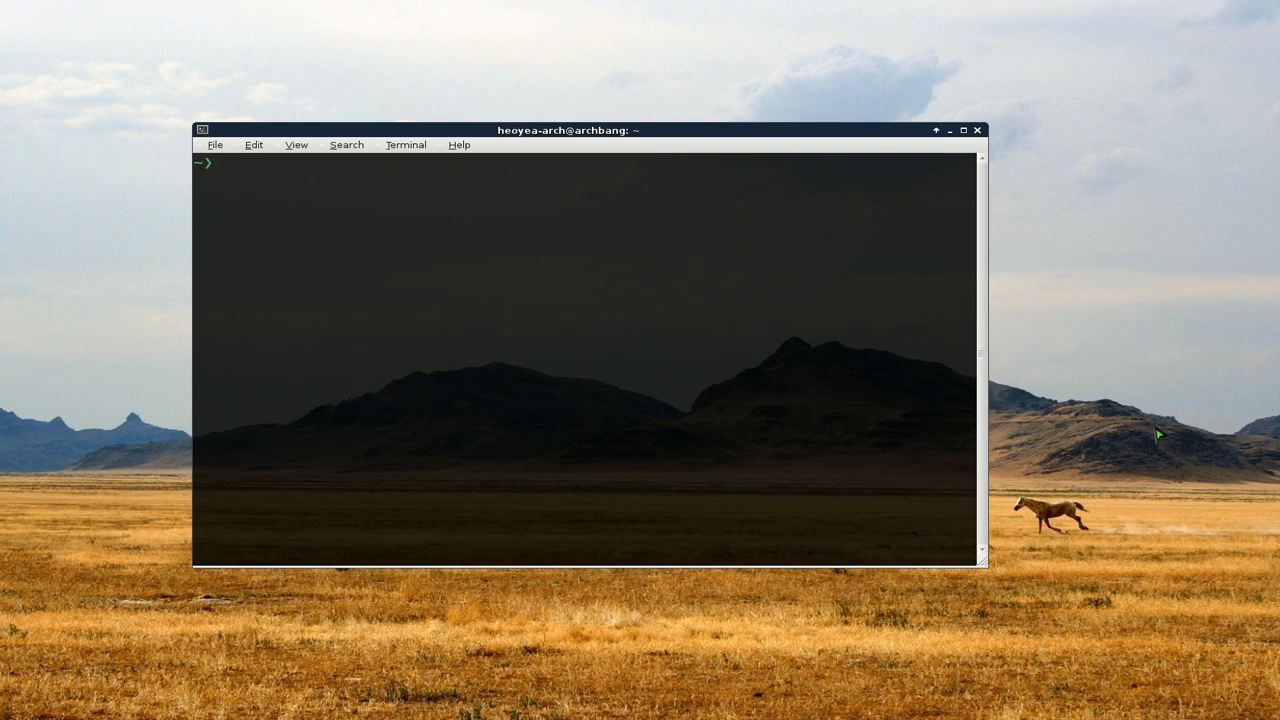
Launch a new tmux session from the shell prompt
type("tmux")
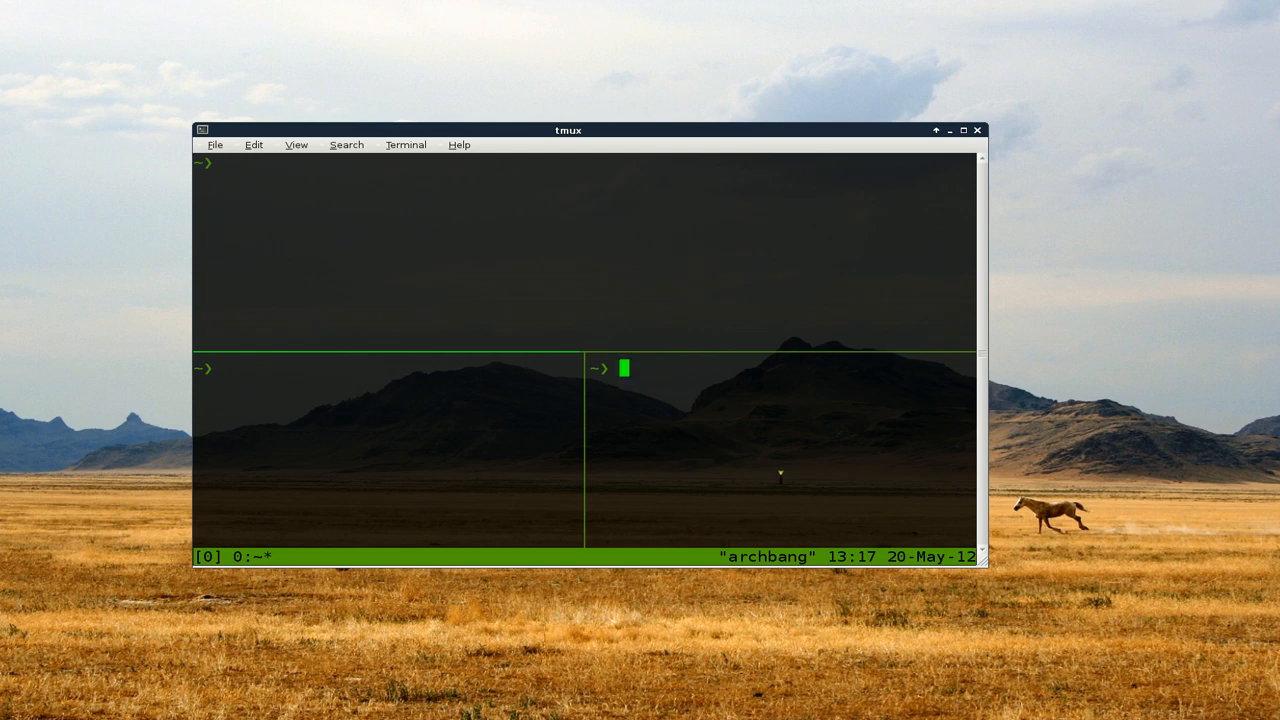
type("ls")
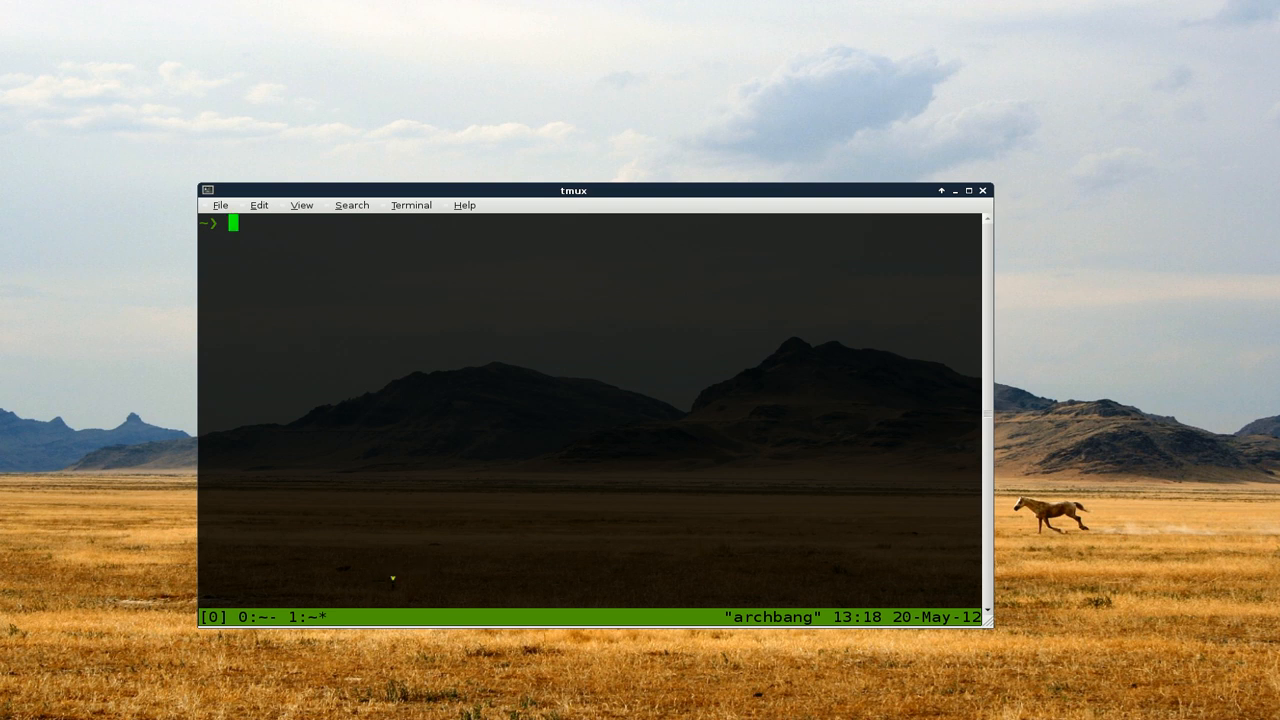
Change into the Templates folder and bring up the ffmpeg manual page
type("cd Templates")
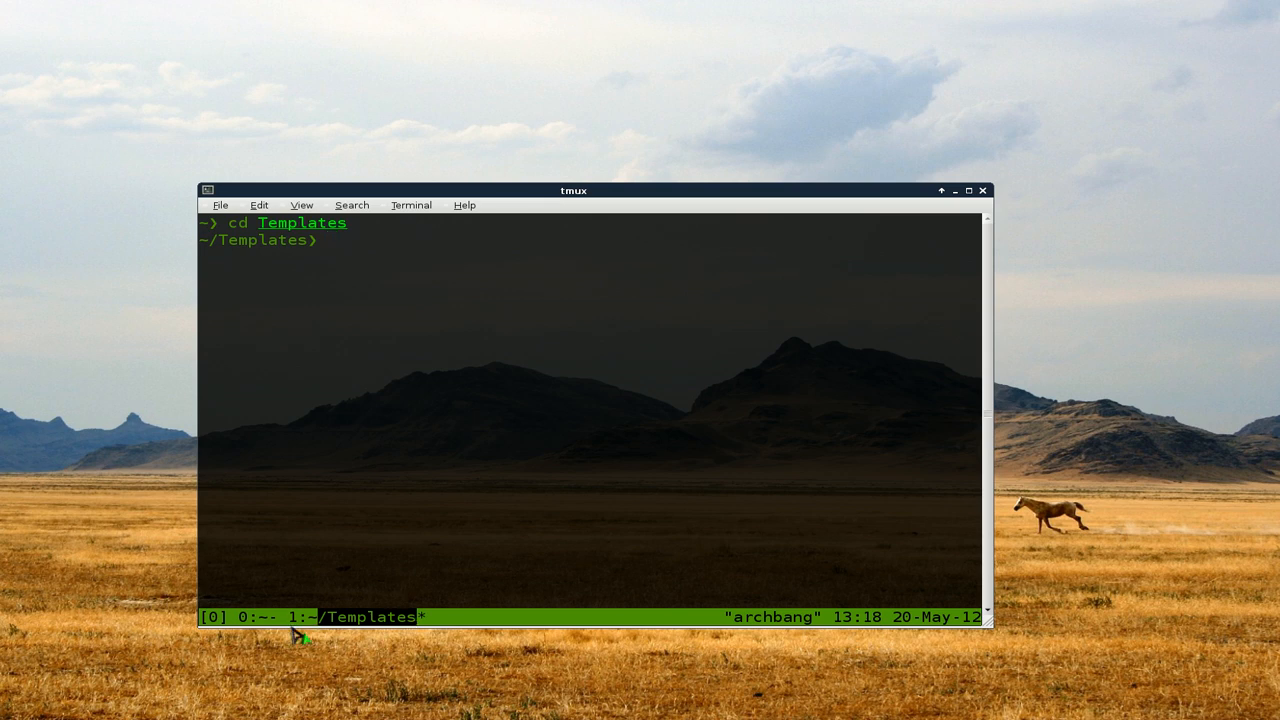
type("m")
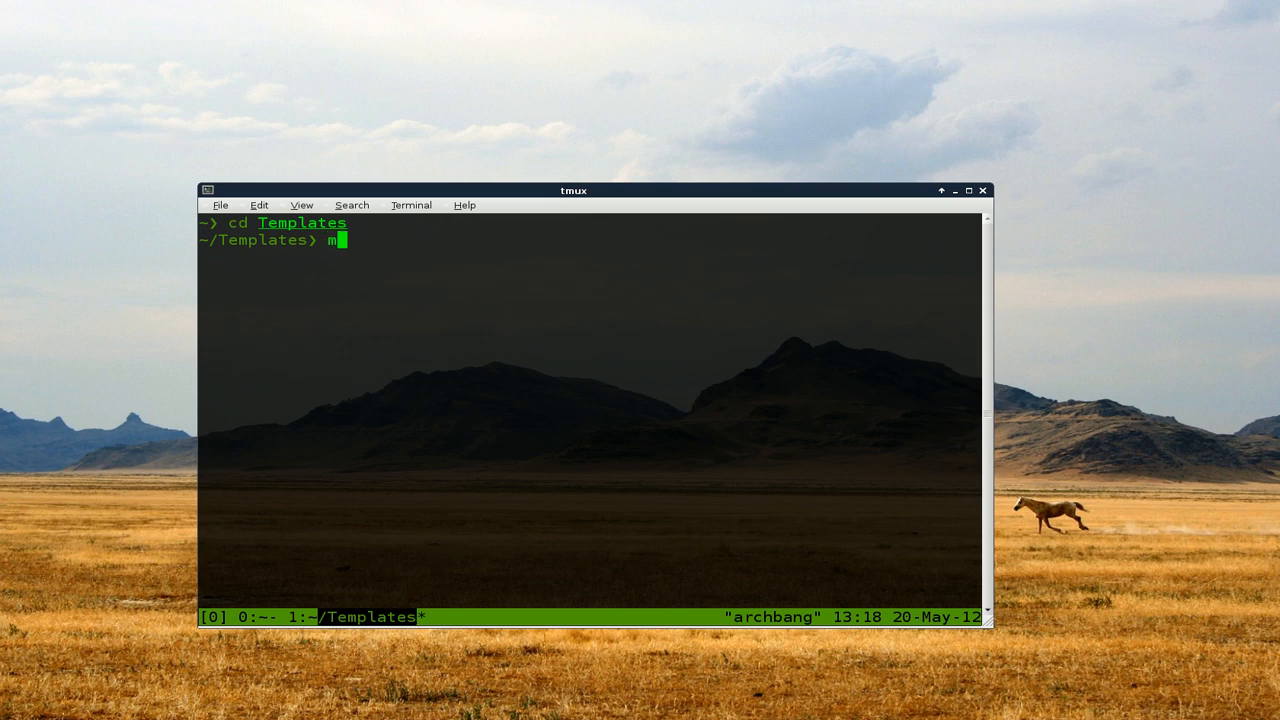
type("an ffmpeg")
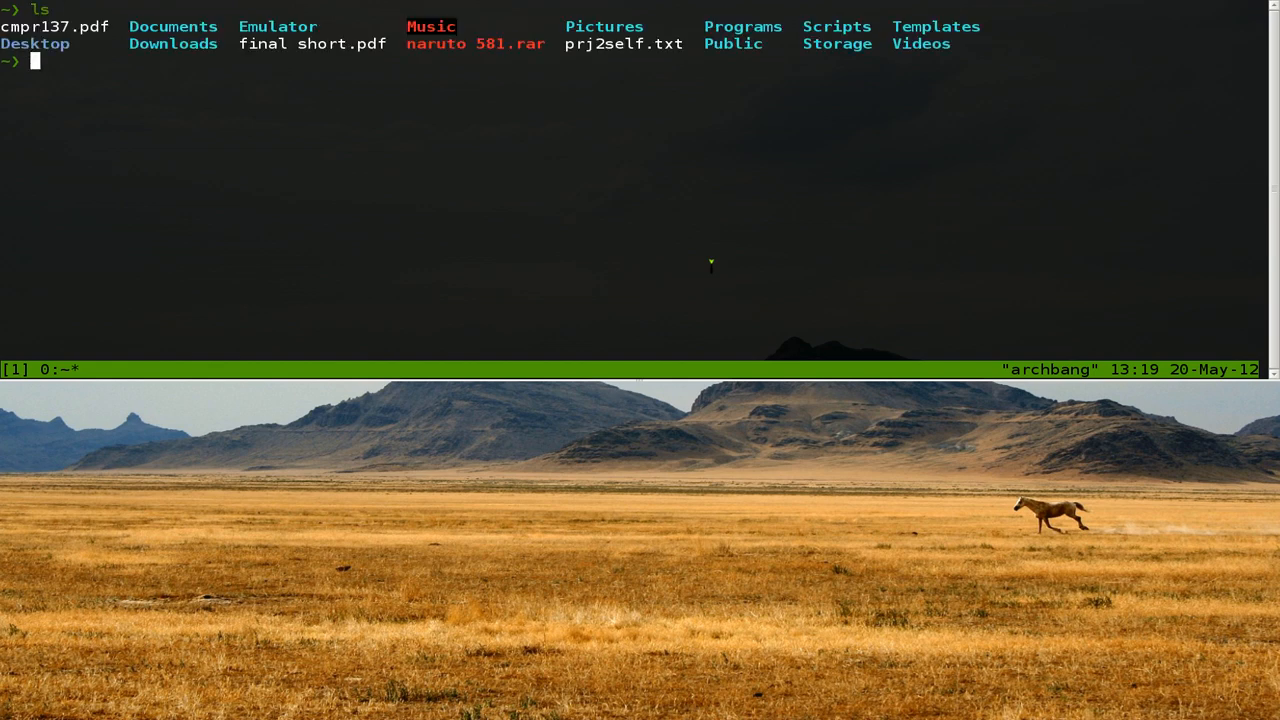
Change into the Emulator folder and list its contents with ls
type("cd")
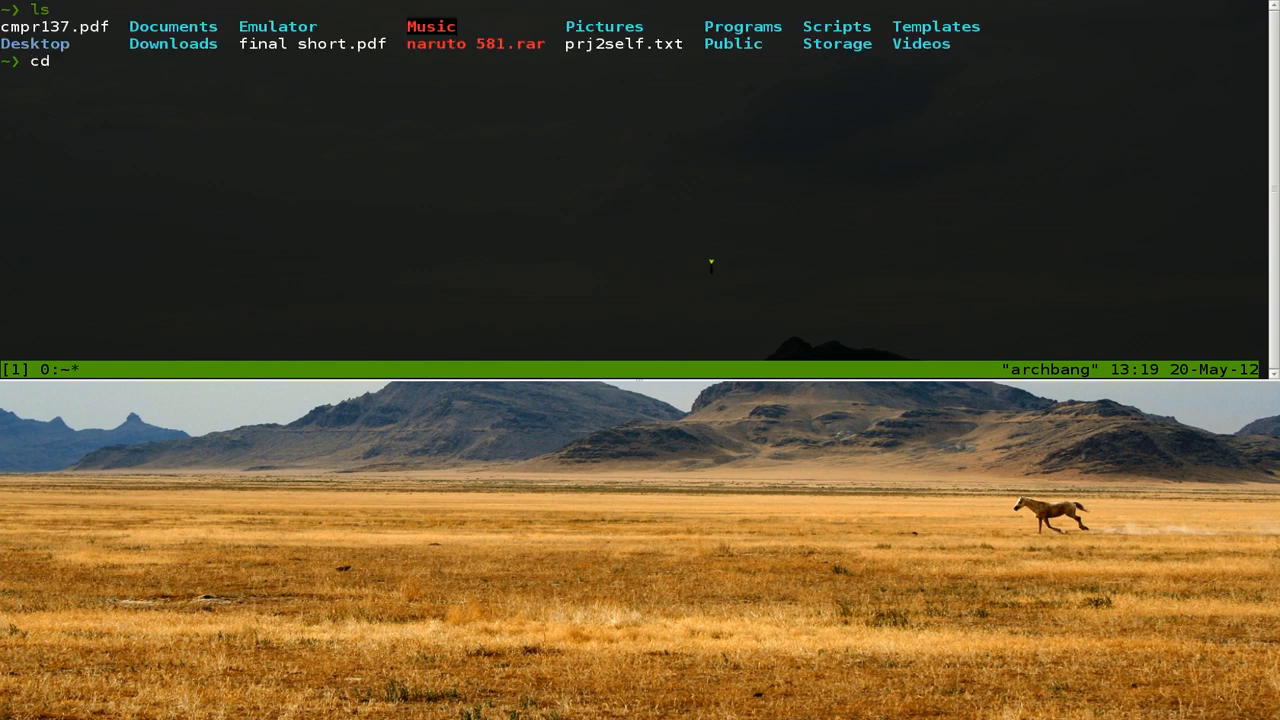
type("Emulator")
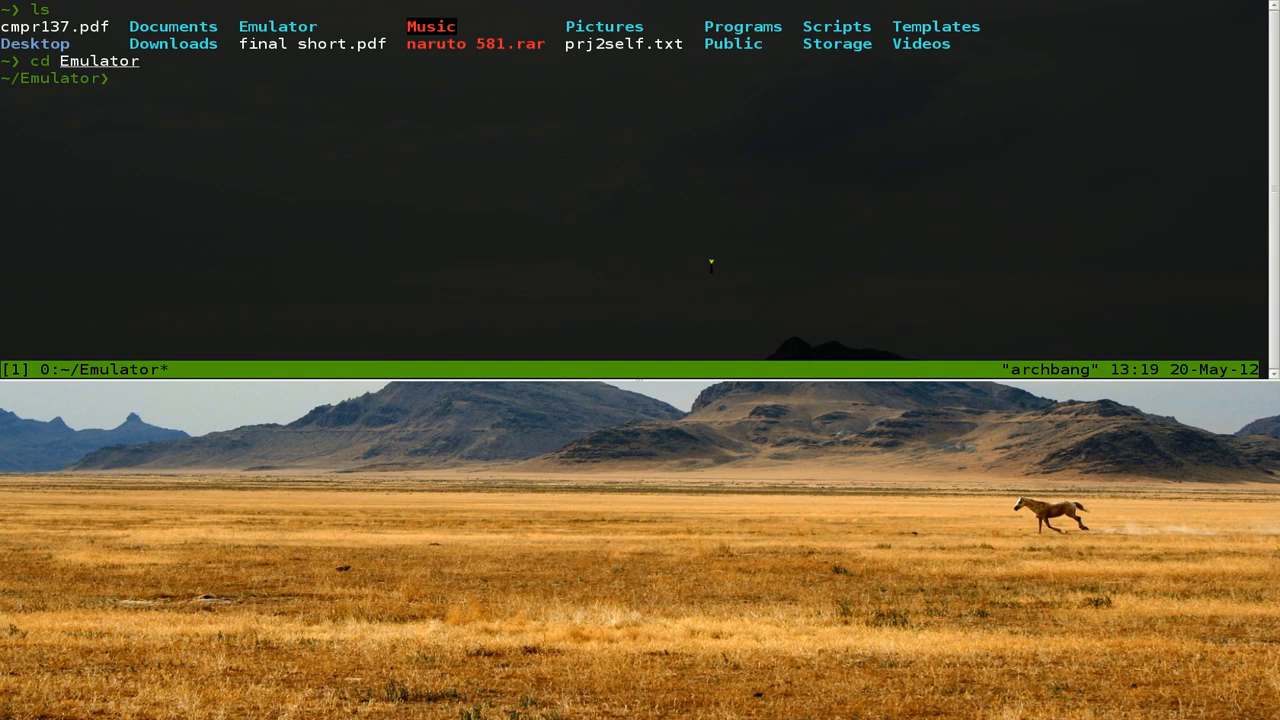
type("ls")
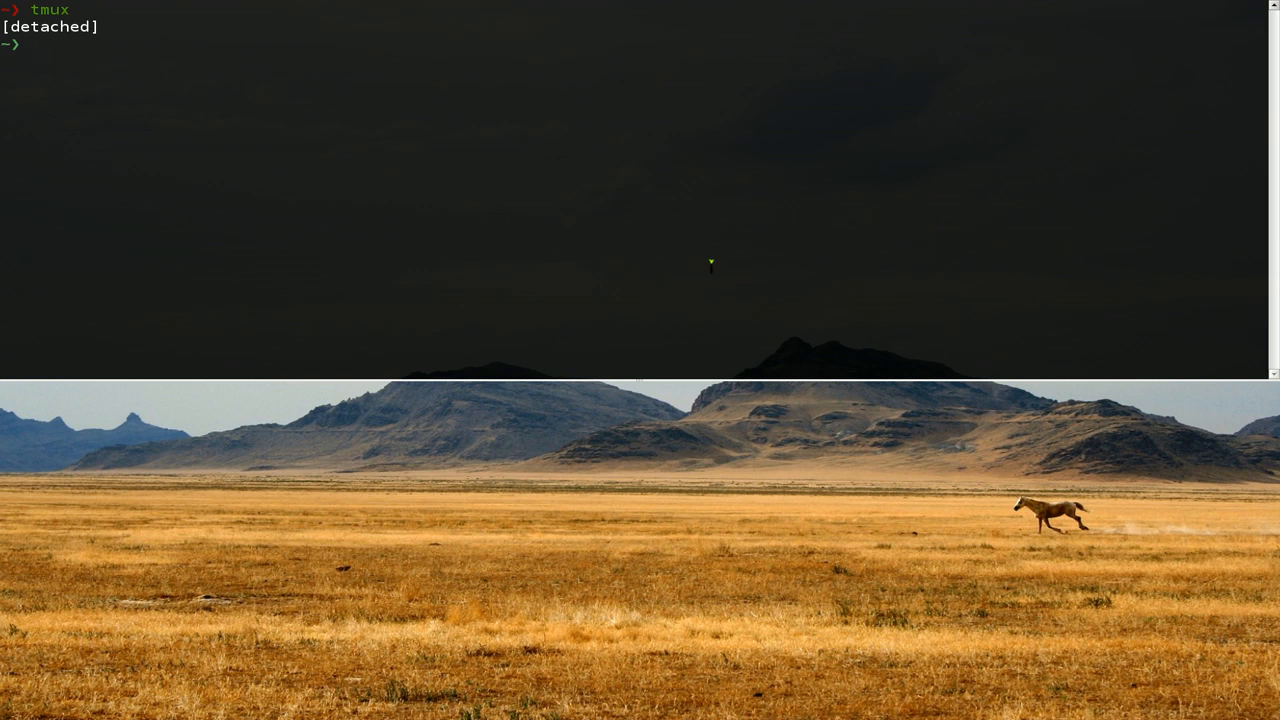
Reattach the detached tmux session with 'tmux at'
type("tmux at")
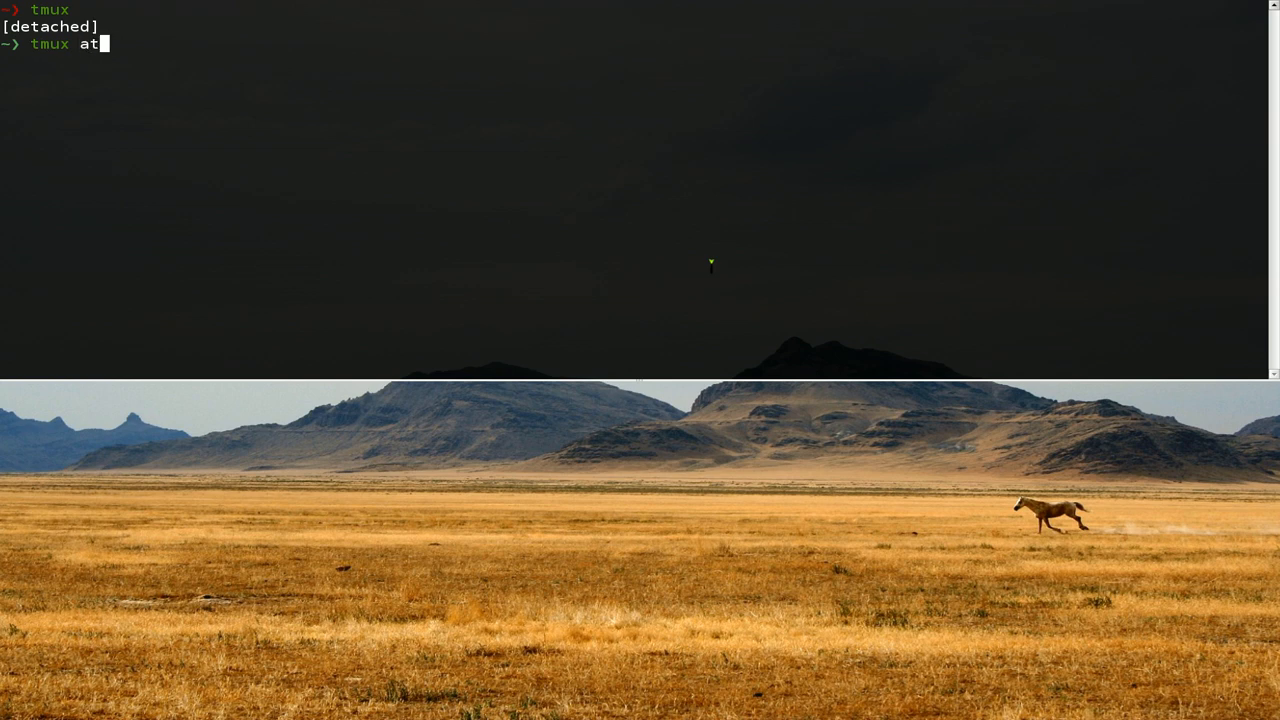
key("Enter")
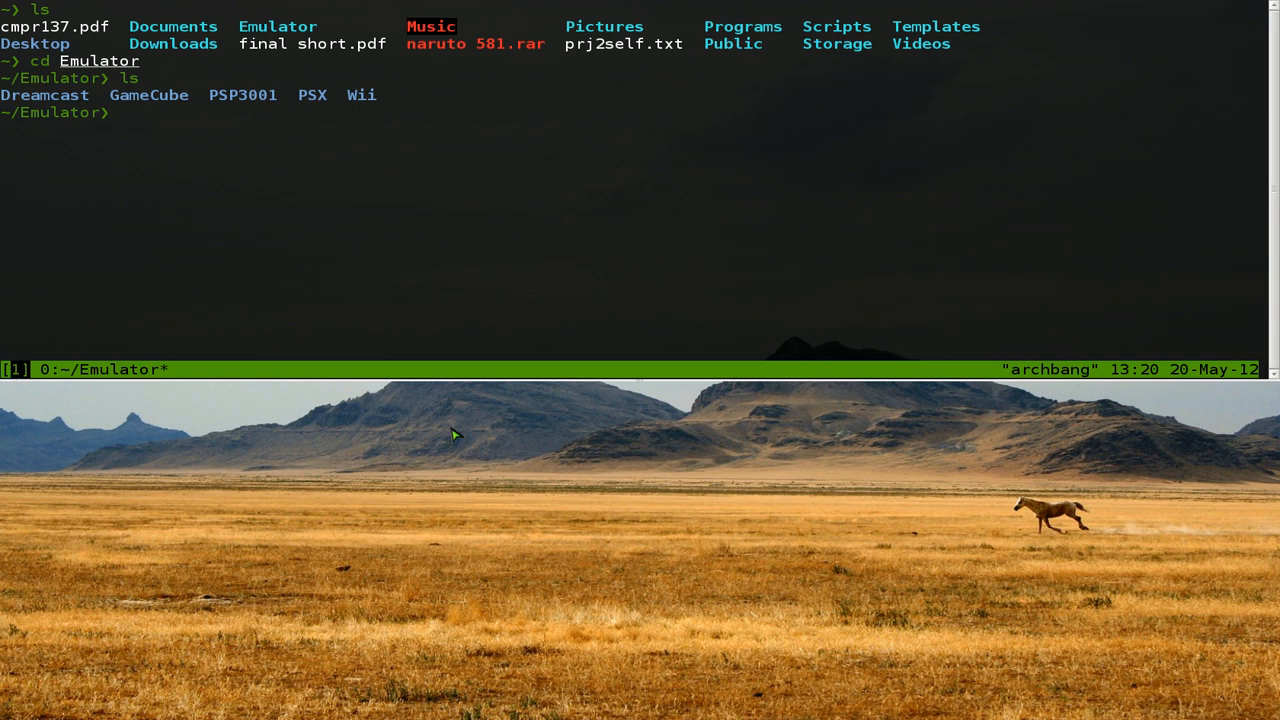
mouse_move(810, 480)
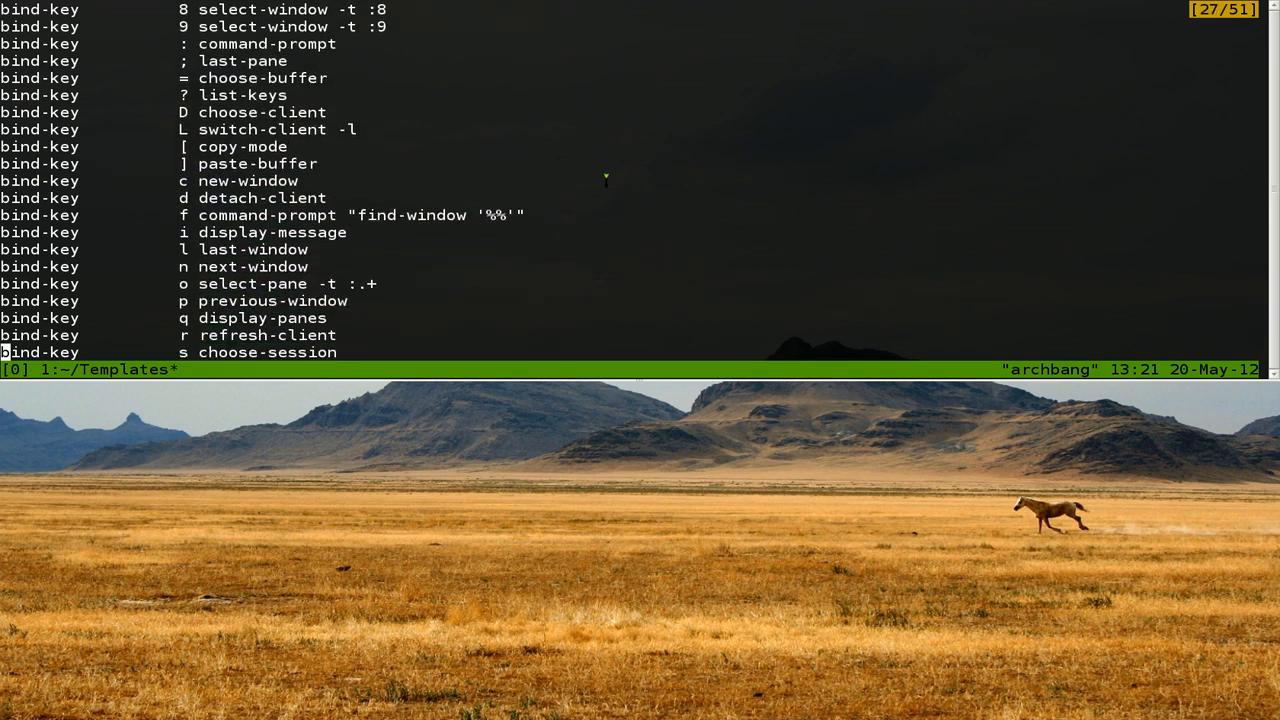
scroll("down", 3)
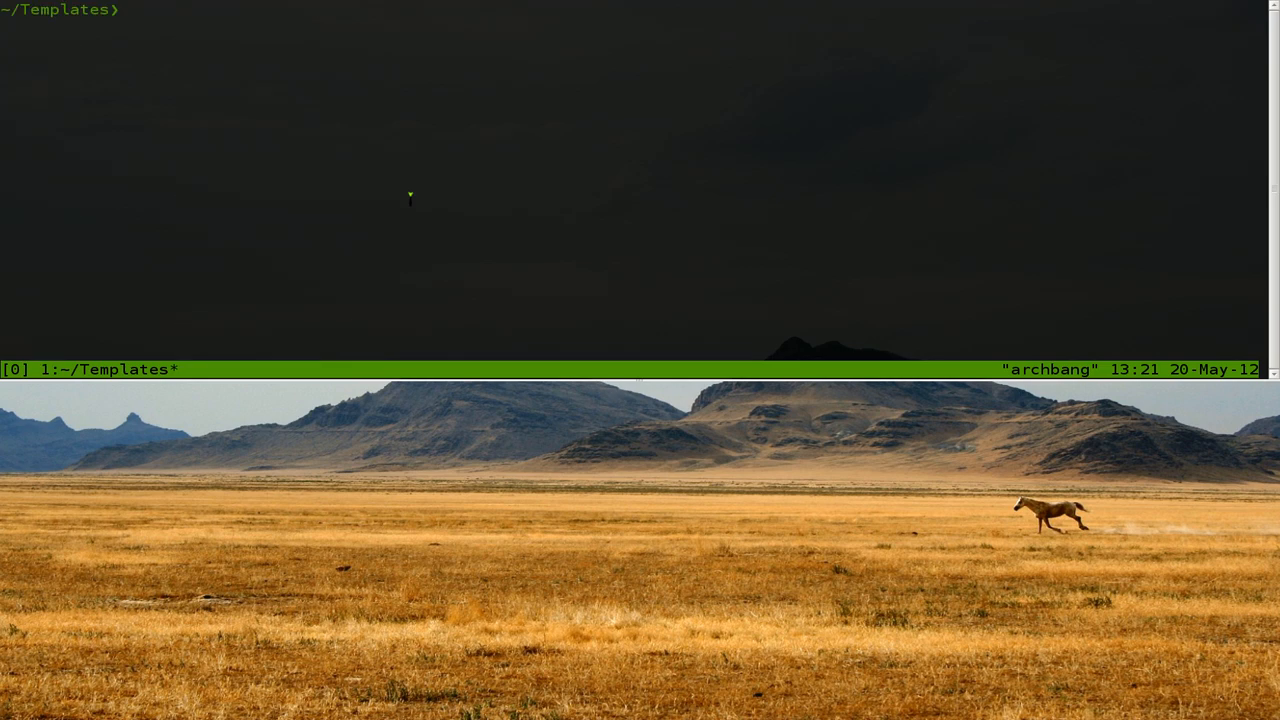
Return to the home folder with cd and enter 'man ffmpeg'
type("cd")
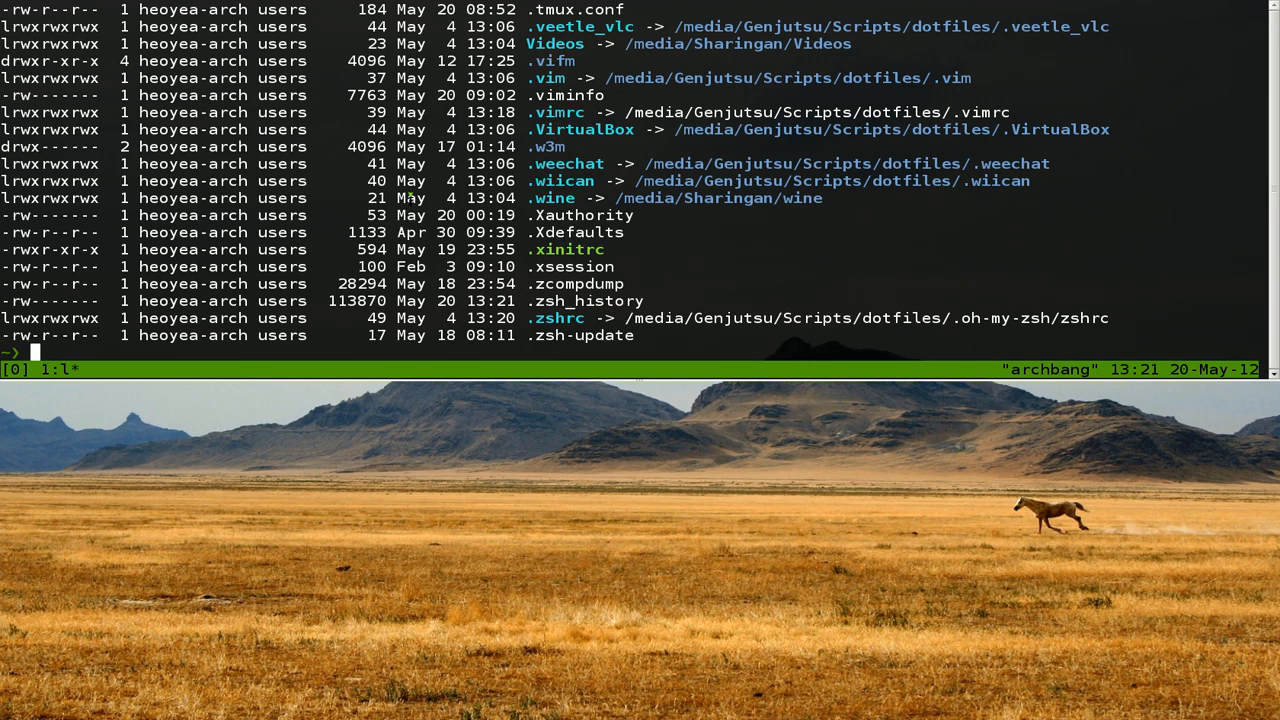
type("man ffmpeg")
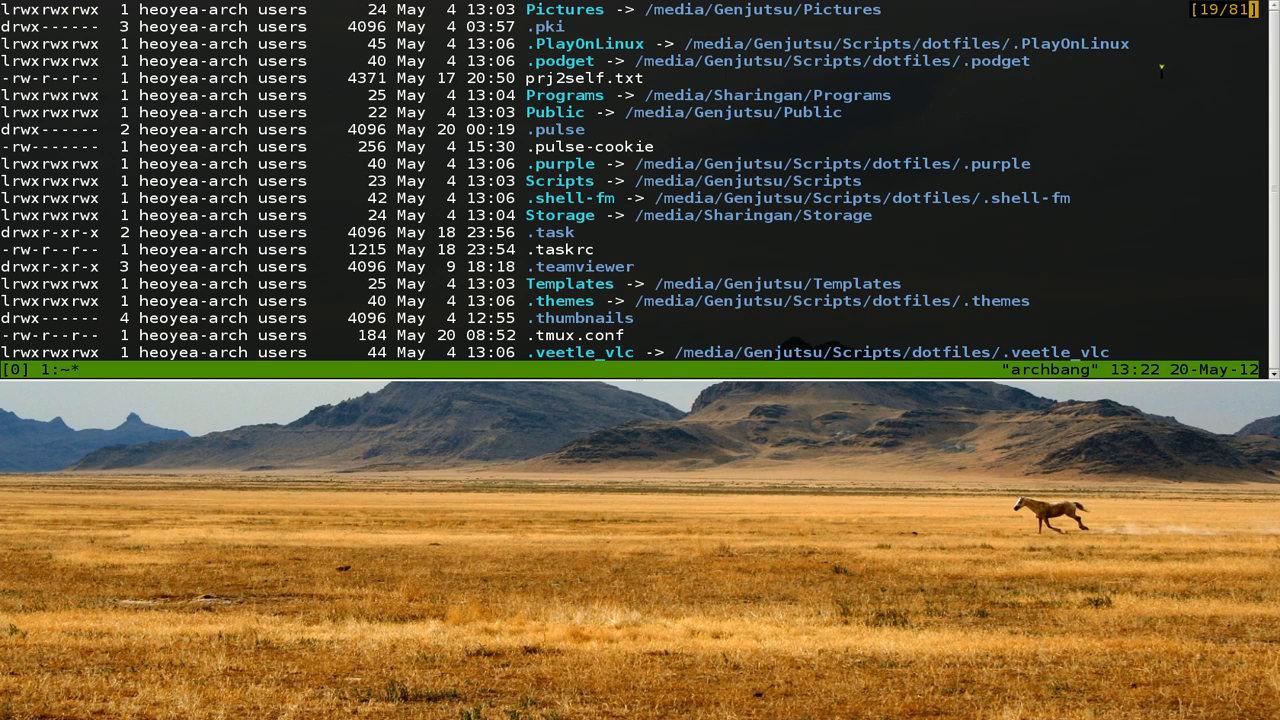
Scroll through the window's scrollback history in copy mode
scroll("down", 3)
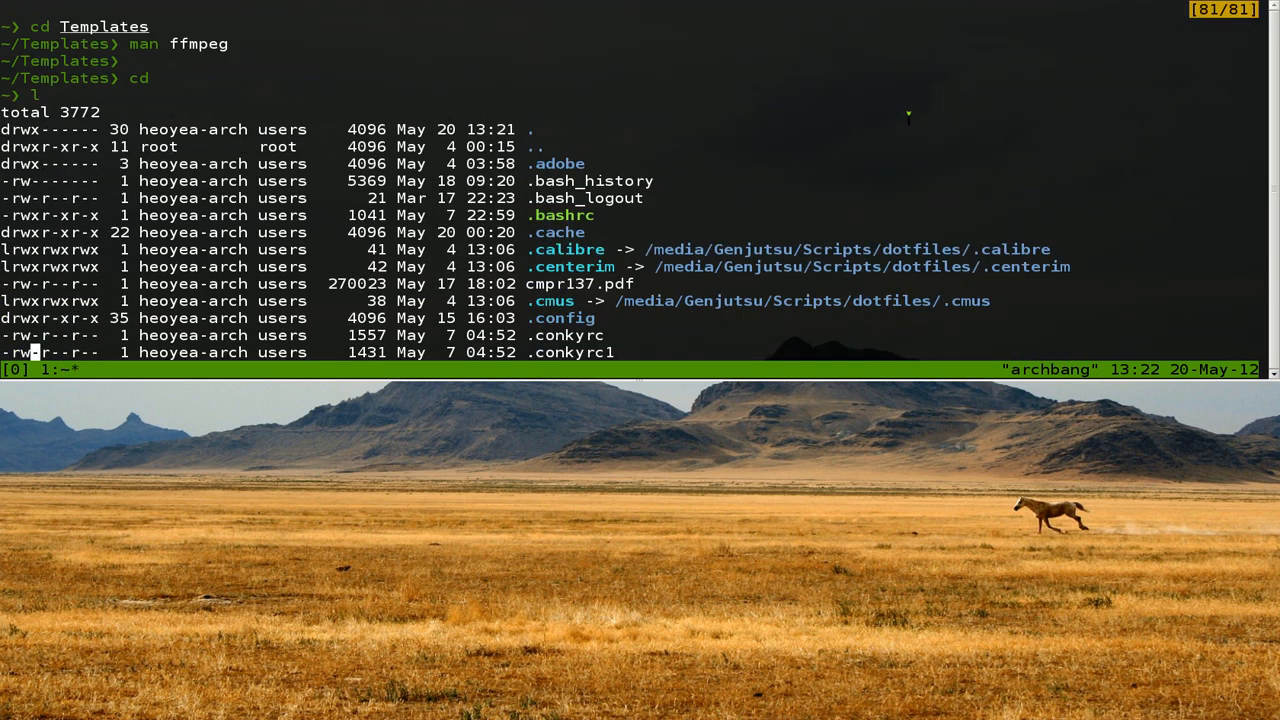
scroll("down", 3)
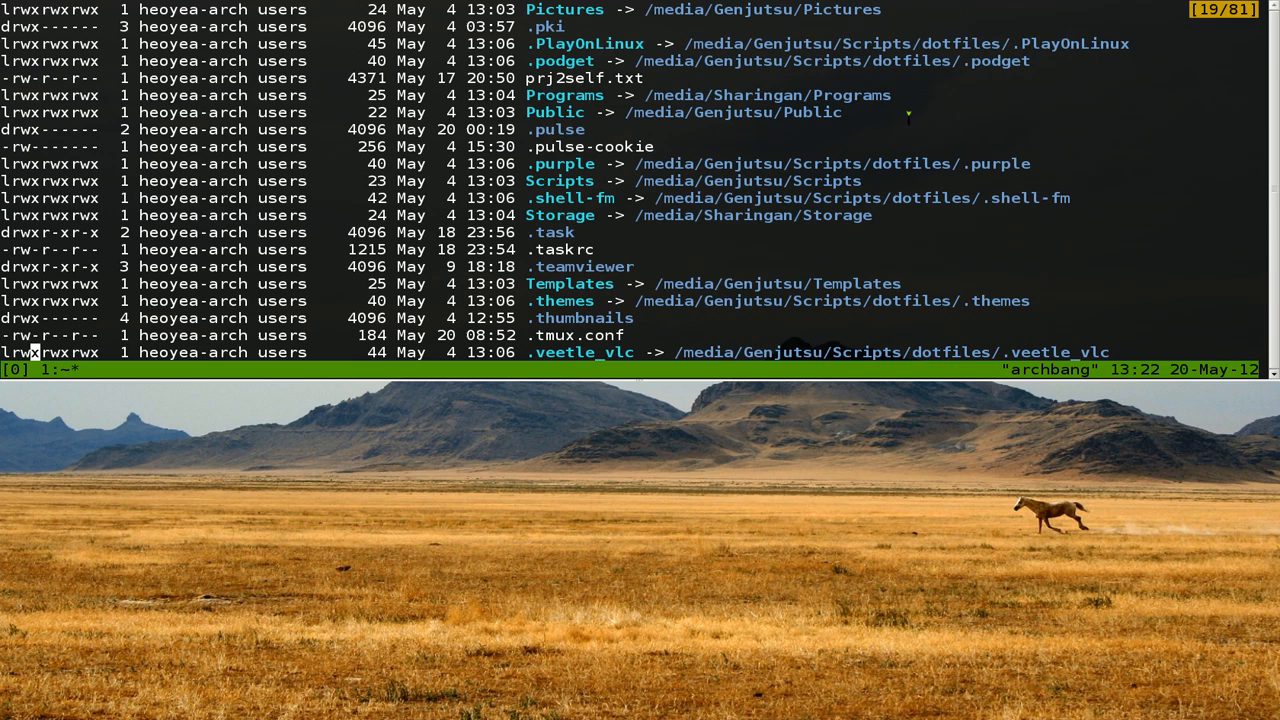
scroll("down", 3)
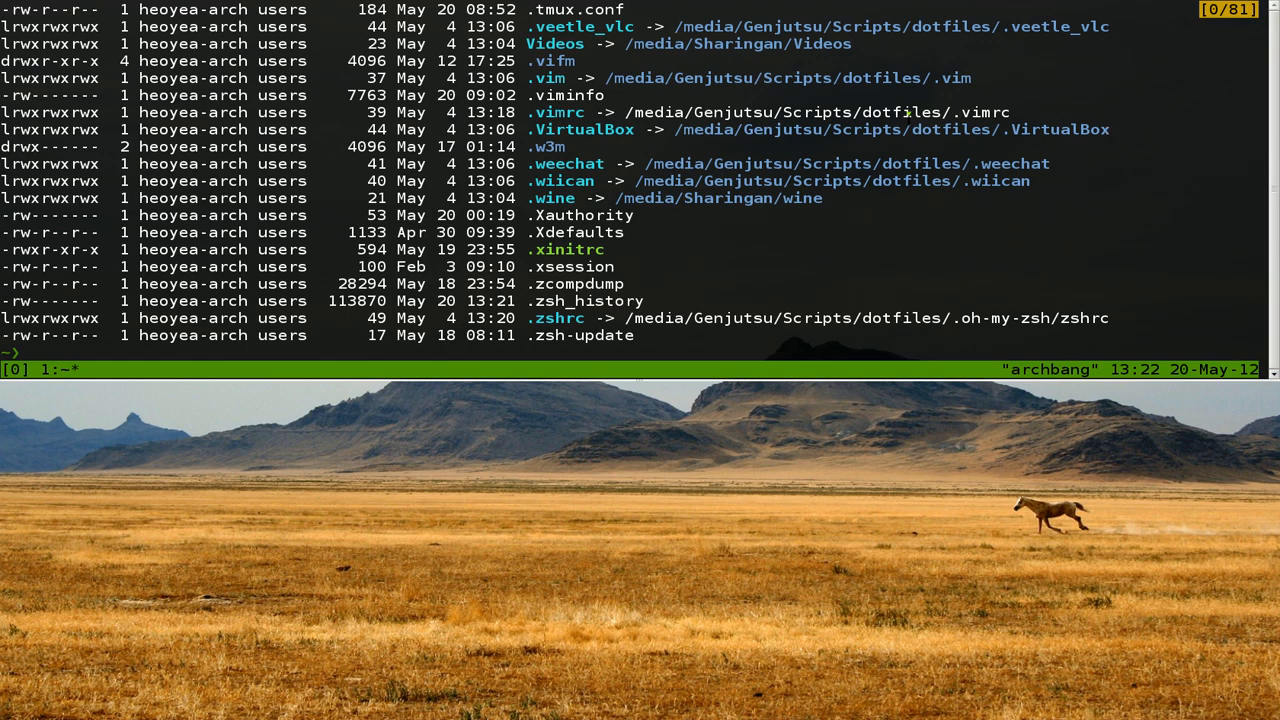
Select a word in the .VirtualBox link path by double-clicking it
double_click(1095, 129)
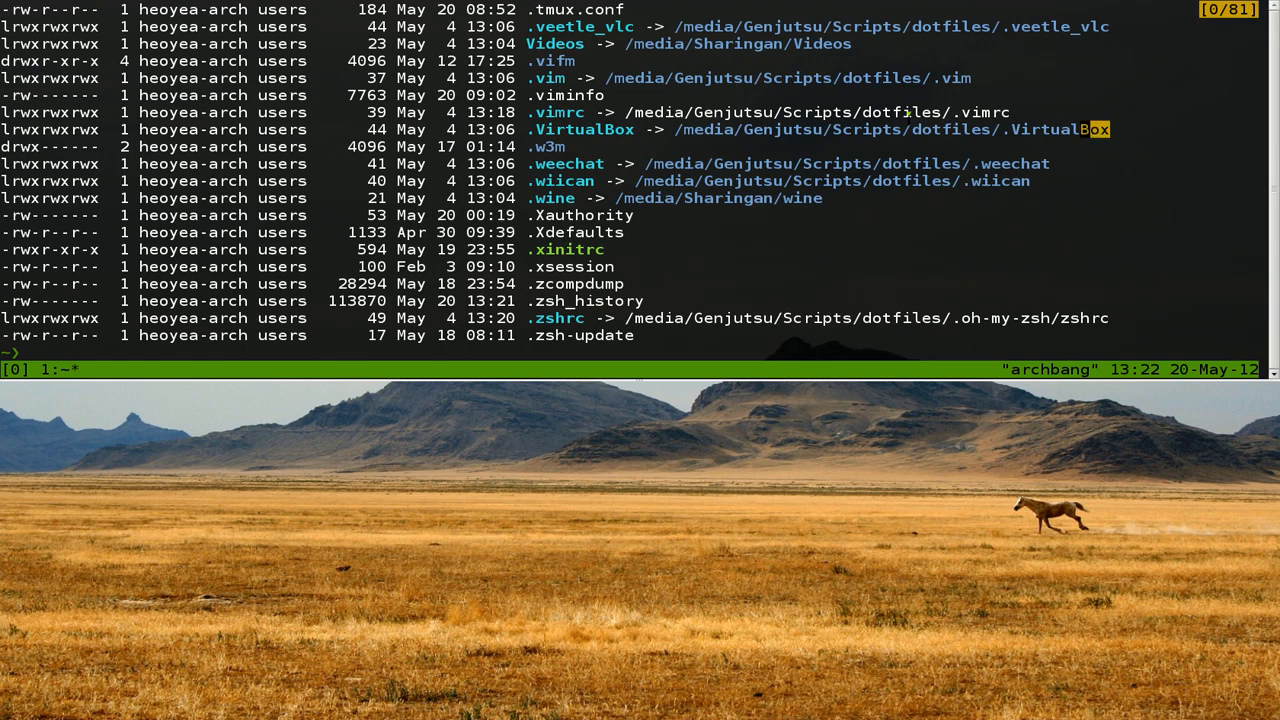